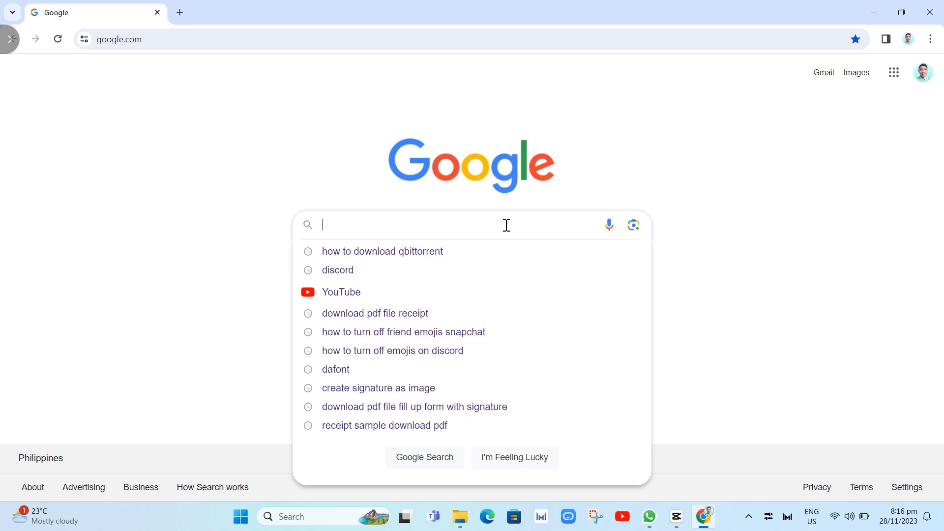
- Search Google for "qbittorrent" to bring up the results
{"action": "type", "text": "qbito"}
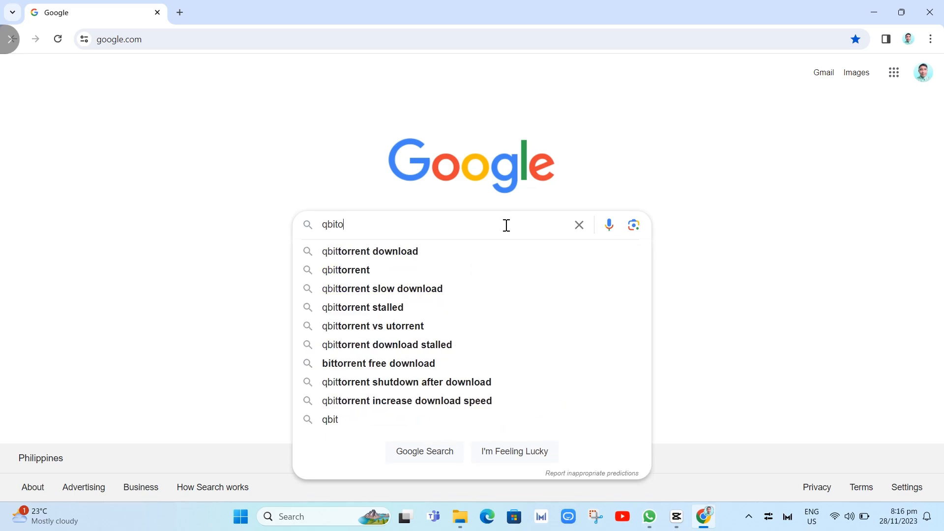
{"action": "type", "text": "rrent"}
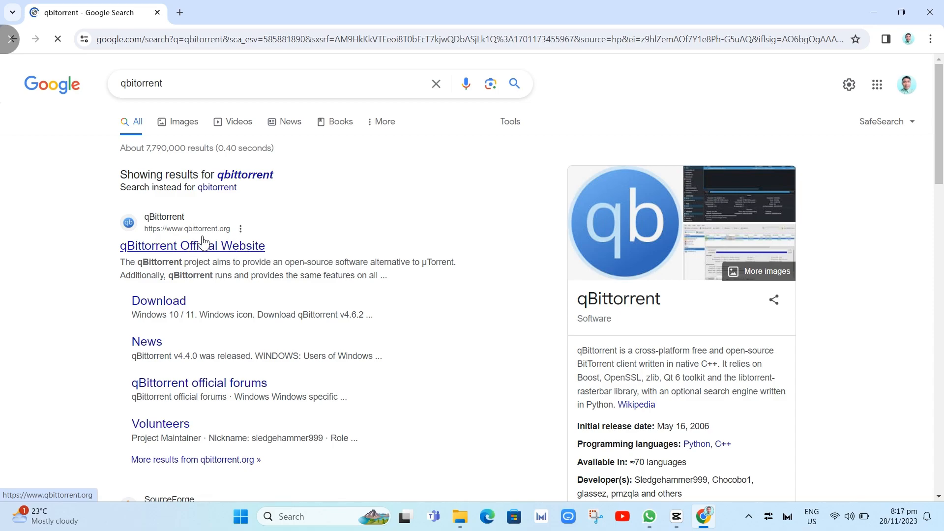
- Open the official qBittorrent website result and skim its About, Help and Features sections
{"action": "left_click", "coordinate": [191, 246]}
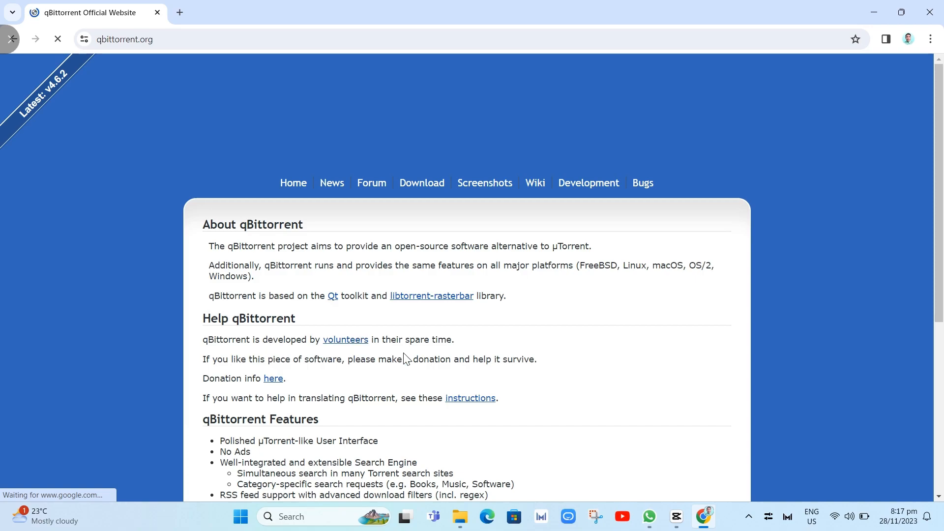
{"action": "scroll", "scroll_direction": "down", "scroll_amount": 3}
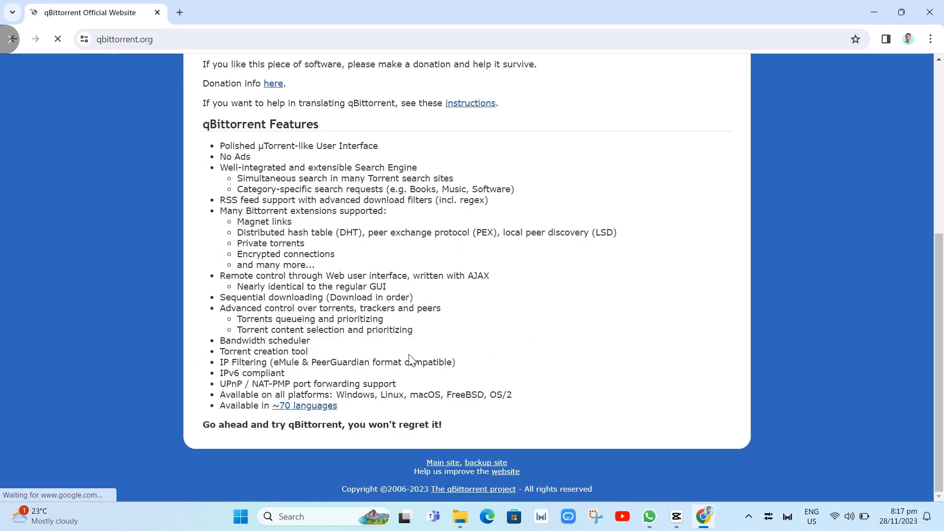
{"action": "scroll", "scroll_direction": "up", "scroll_amount": 3}
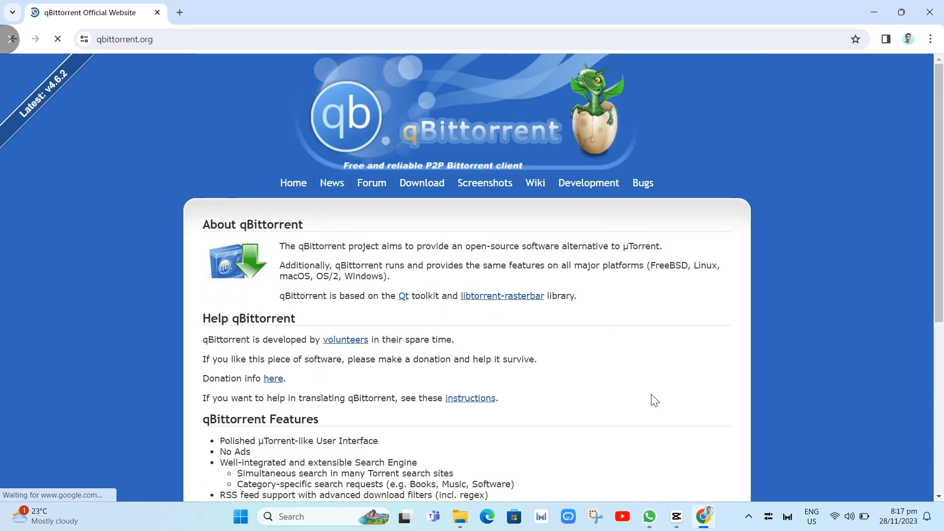
{"action": "scroll", "scroll_direction": "down", "scroll_amount": 3}
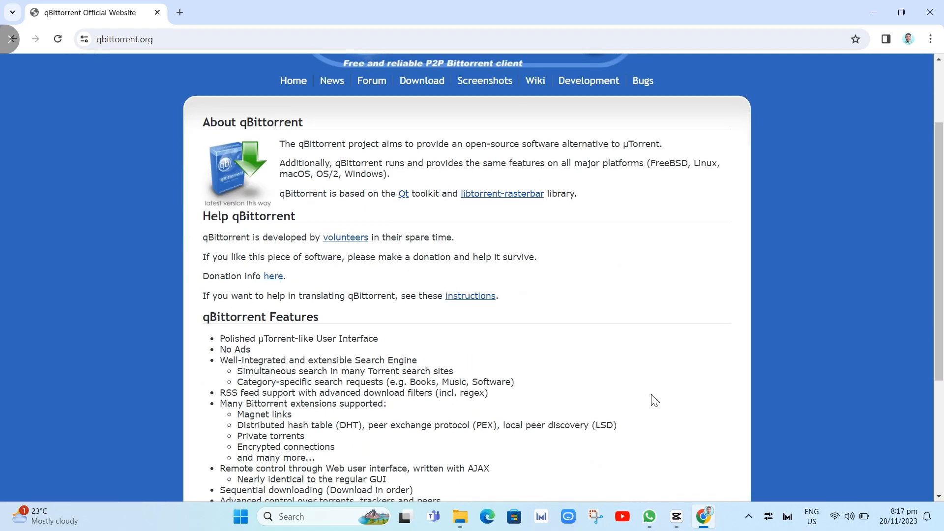
{"action": "mouse_move", "coordinate": [695, 349]}
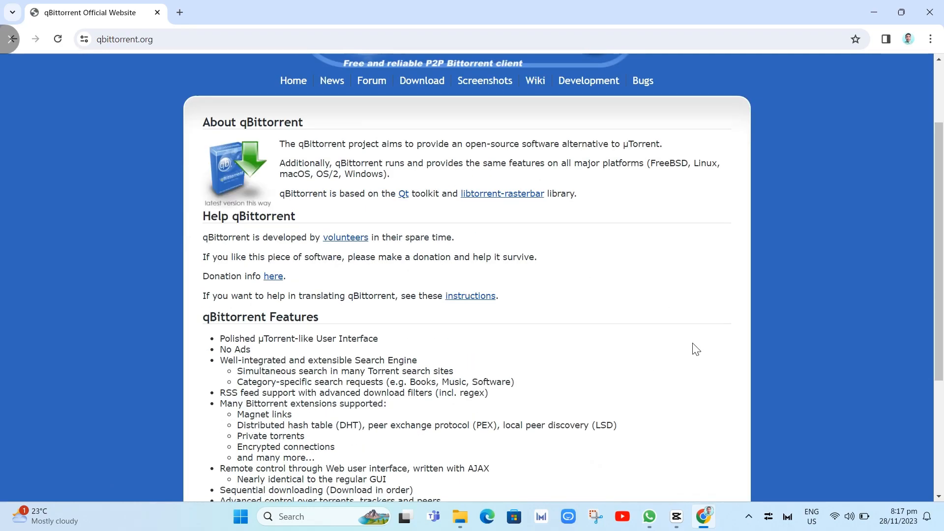
{"action": "scroll", "scroll_direction": "down", "scroll_amount": 3}
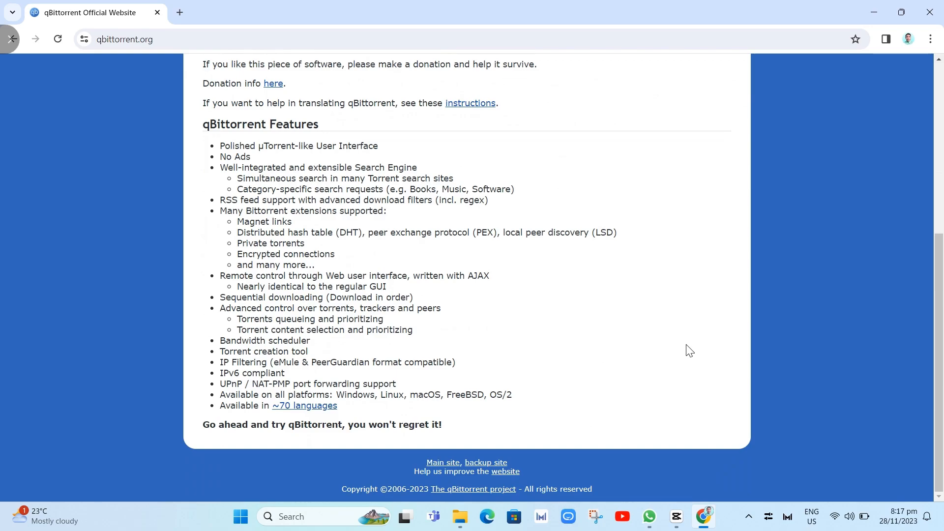
{"action": "scroll", "scroll_direction": "up", "scroll_amount": 3}
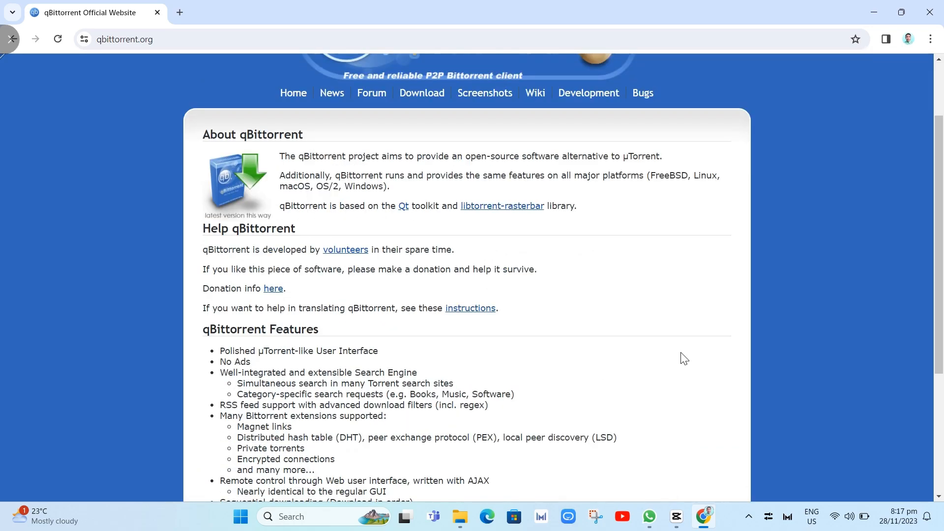
{"action": "mouse_move", "coordinate": [374, 397]}
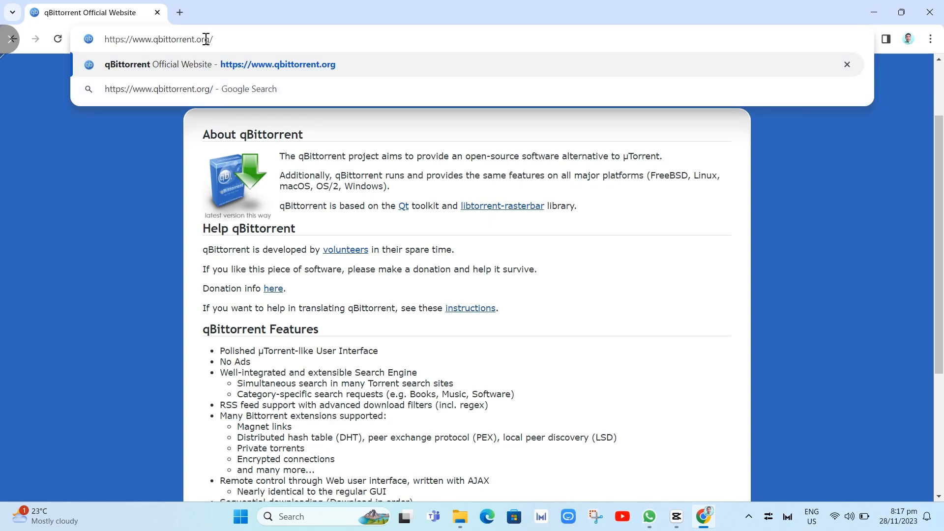
- Go to qbittorrent.org/download and look through the platform download options
{"action": "type", "text": "/down"}
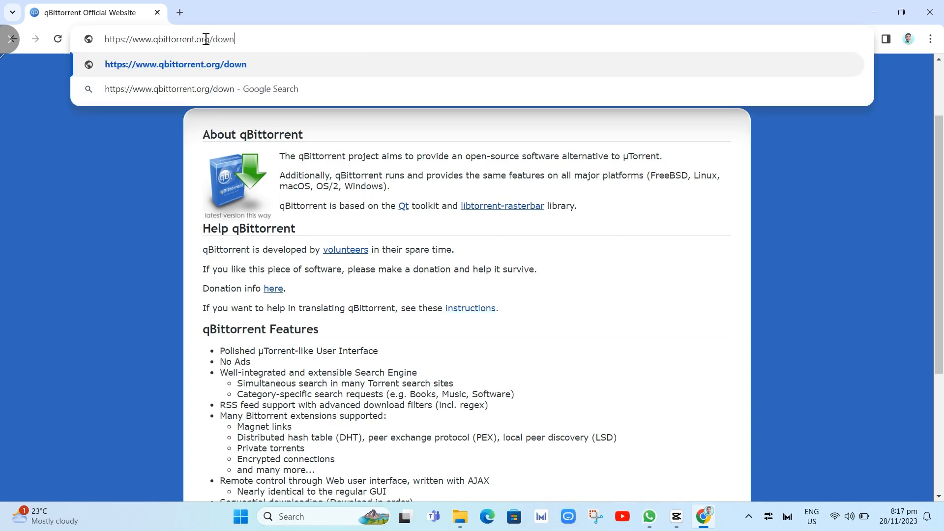
{"action": "type", "text": "load."}
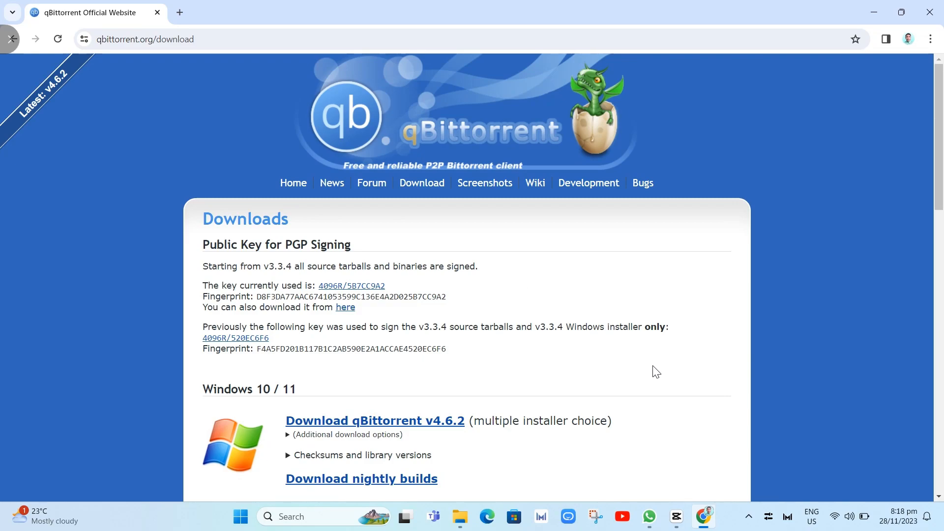
{"action": "mouse_move", "coordinate": [641, 374]}
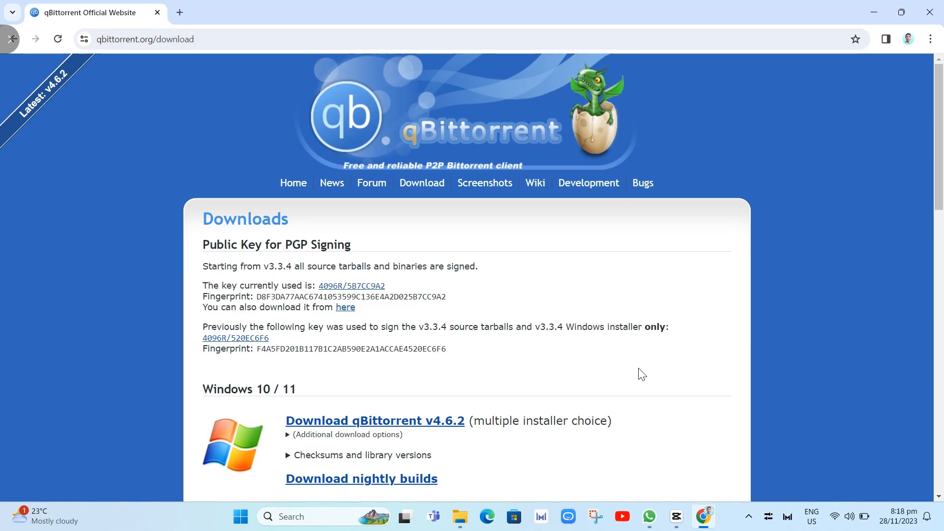
{"action": "scroll", "scroll_direction": "down", "scroll_amount": 3}
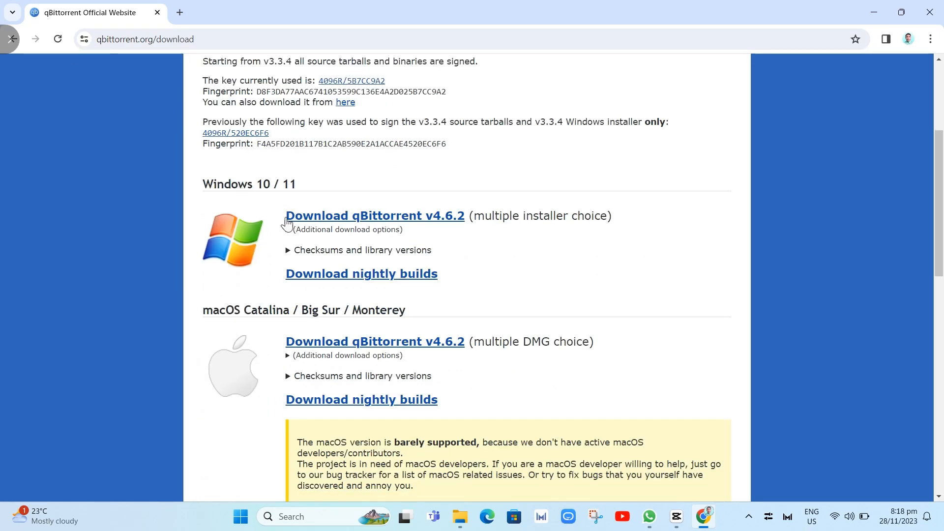
{"action": "mouse_move", "coordinate": [382, 218]}
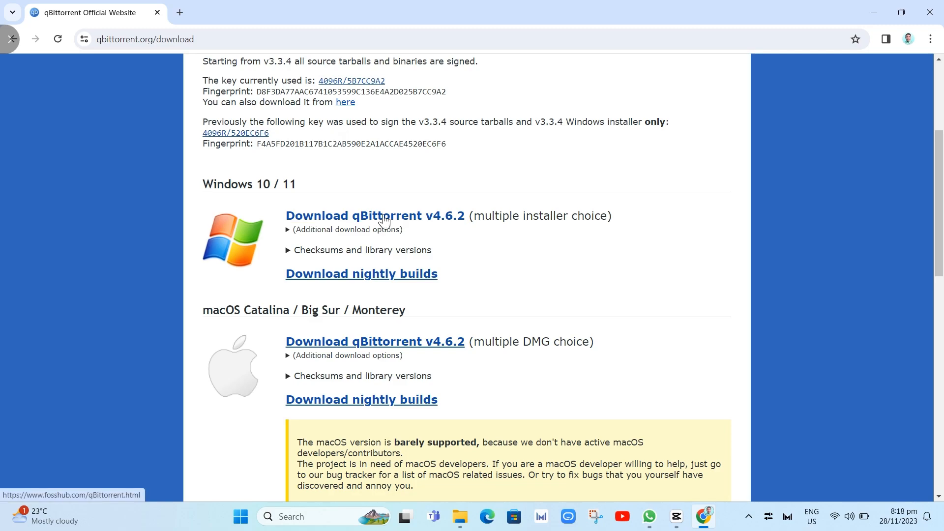
{"action": "scroll", "scroll_direction": "down", "scroll_amount": 3}
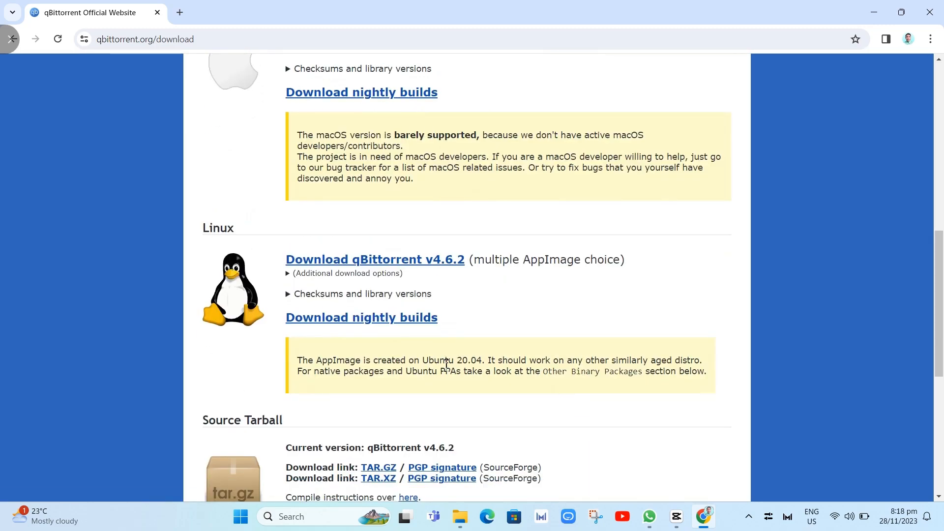
{"action": "scroll", "scroll_direction": "up", "scroll_amount": 3}
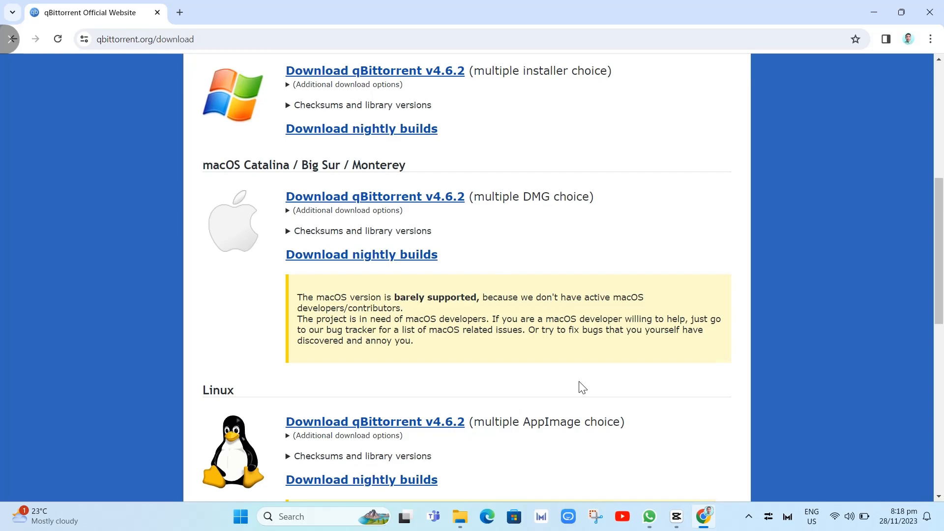
{"action": "scroll", "scroll_direction": "up", "scroll_amount": 3}
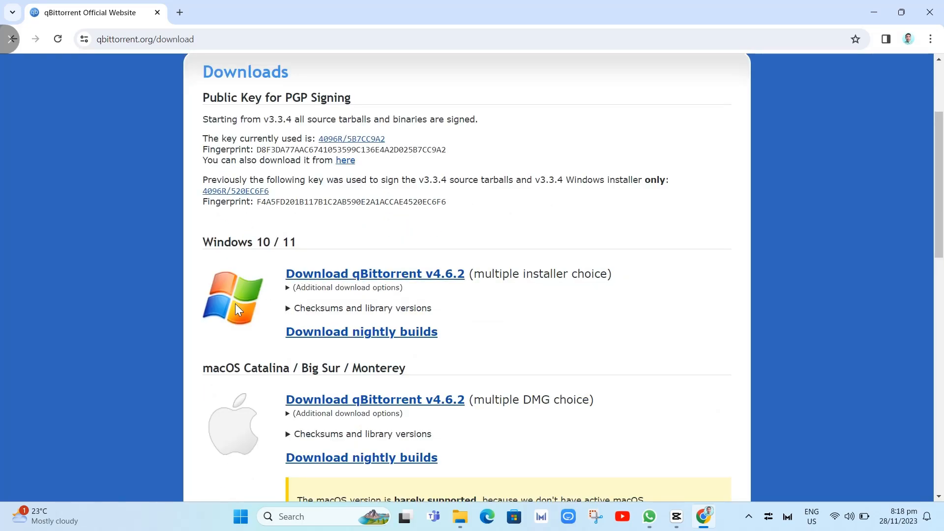
- Follow the Windows 10 / 11 'Download qBittorrent v4.6.2' link to FossHub
{"action": "left_click", "coordinate": [375, 273]}
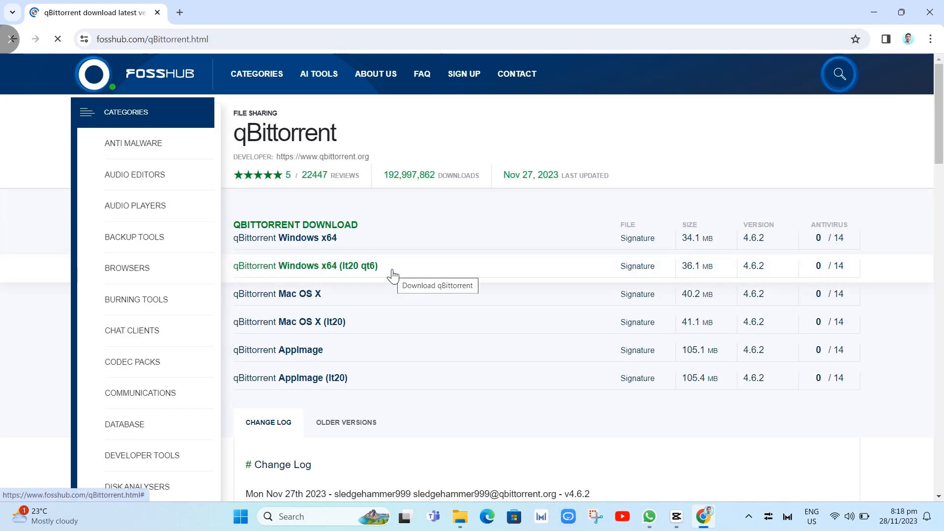
{"action": "mouse_move", "coordinate": [543, 452]}
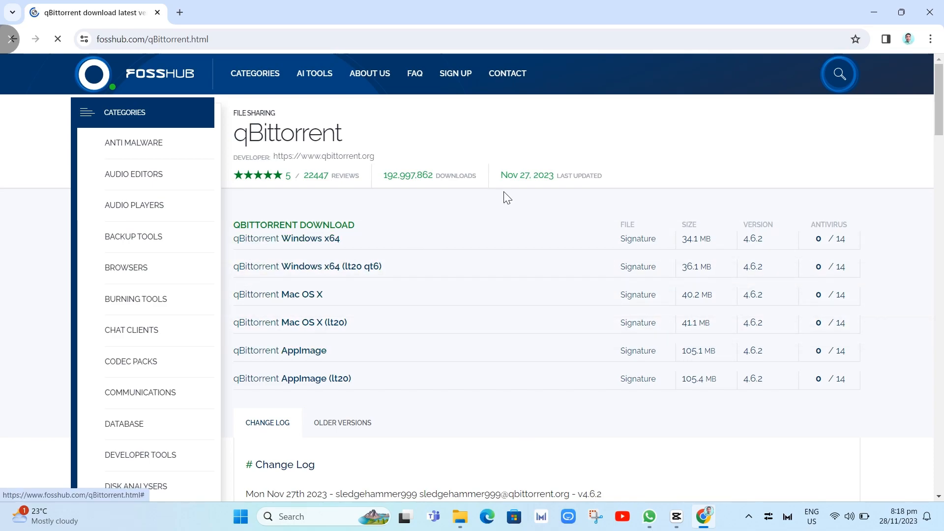
{"action": "mouse_move", "coordinate": [385, 251]}
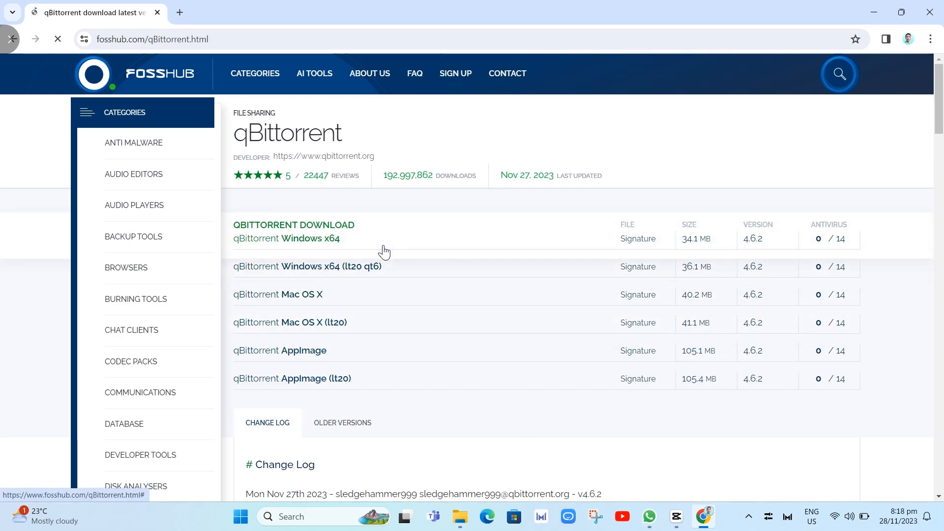
{"action": "mouse_move", "coordinate": [318, 264]}
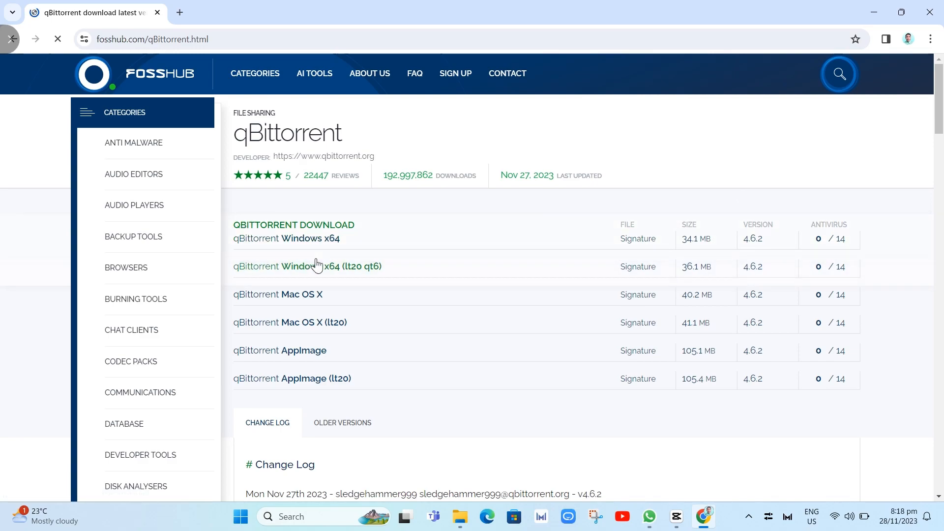
- Scroll the FossHub qBittorrent page down to the installer download table
{"action": "scroll", "scroll_direction": "down", "scroll_amount": 3}
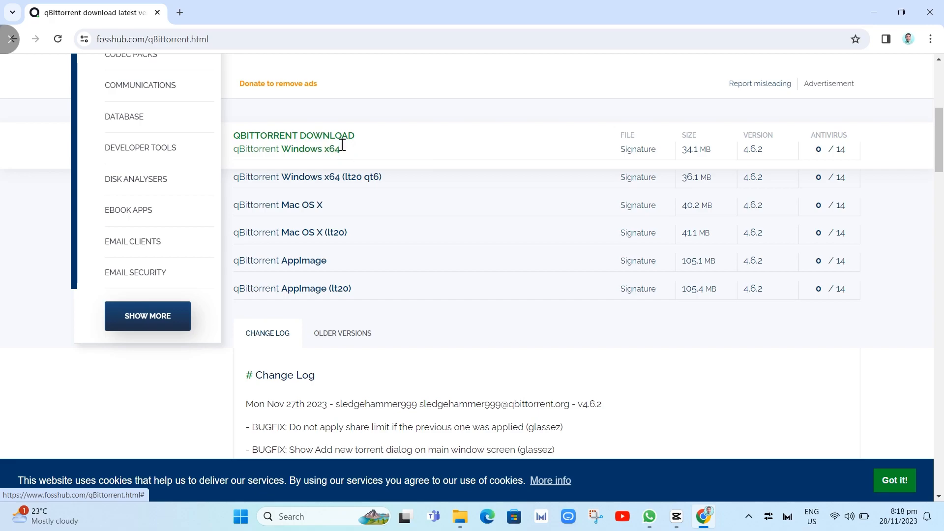
- Start downloading the qBittorrent 4.6.2 Windows x64 installer (34.1 MB) from FossHub
{"action": "left_click", "coordinate": [291, 149]}
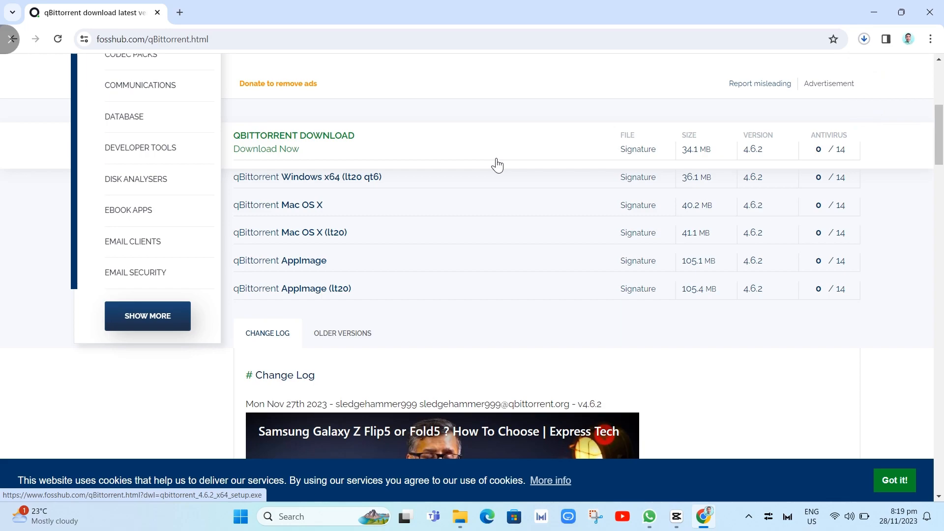
{"action": "mouse_move", "coordinate": [76, 111]}
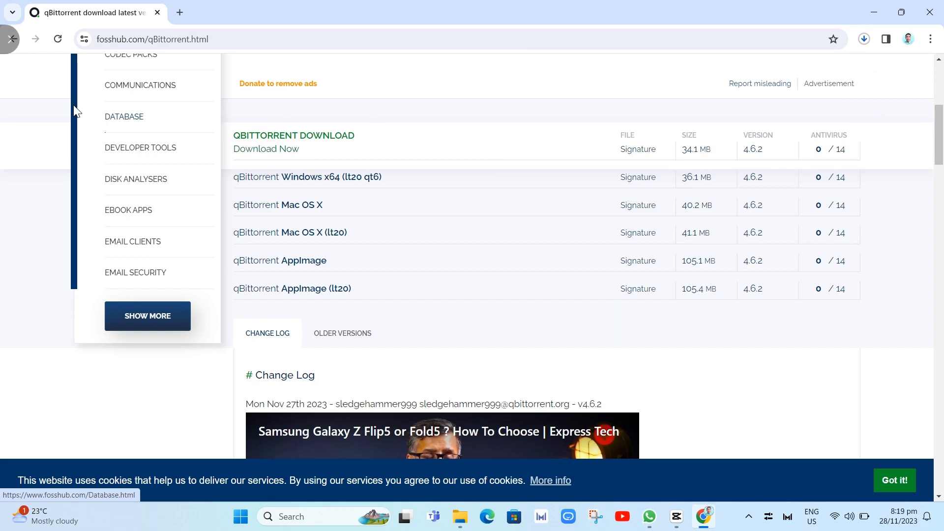